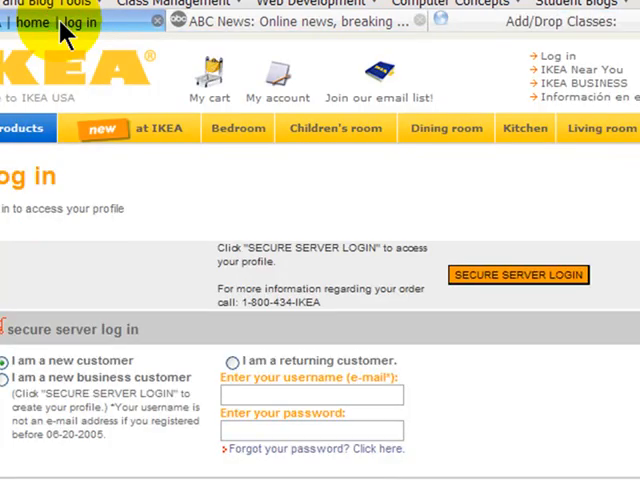
# Enter "topics i want to find" in the ABC News search box and select it.
pyautogui.click(300, 22)
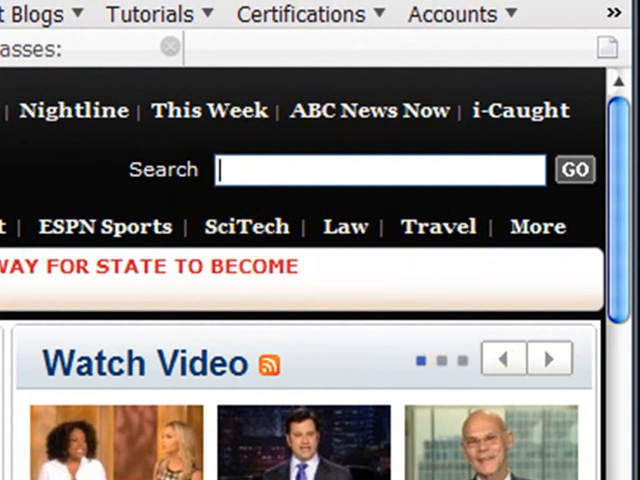
pyautogui.write('topics i want to')
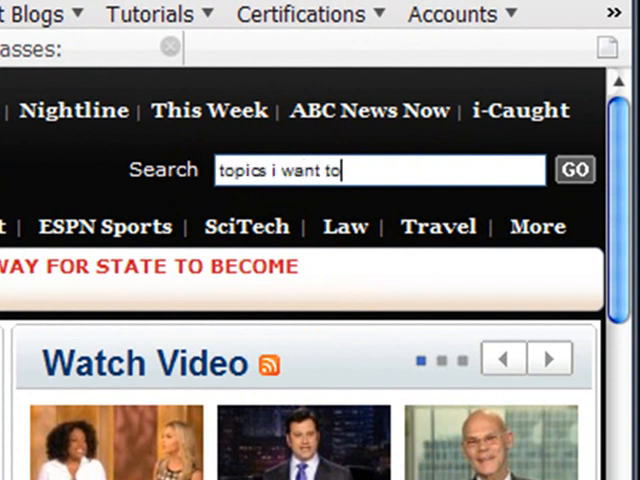
pyautogui.write('find')
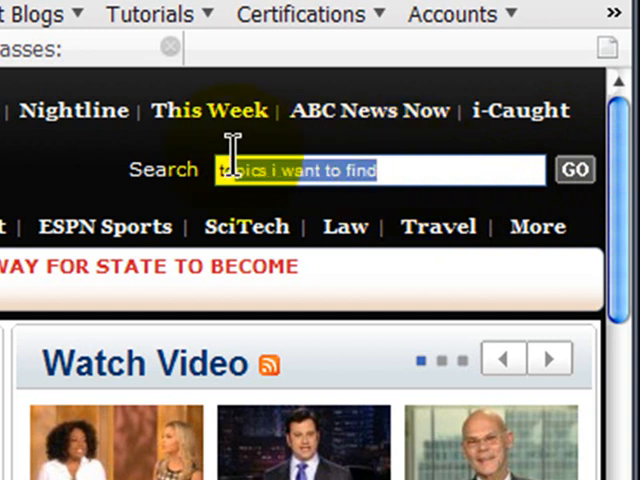
pyautogui.click(384, 170)
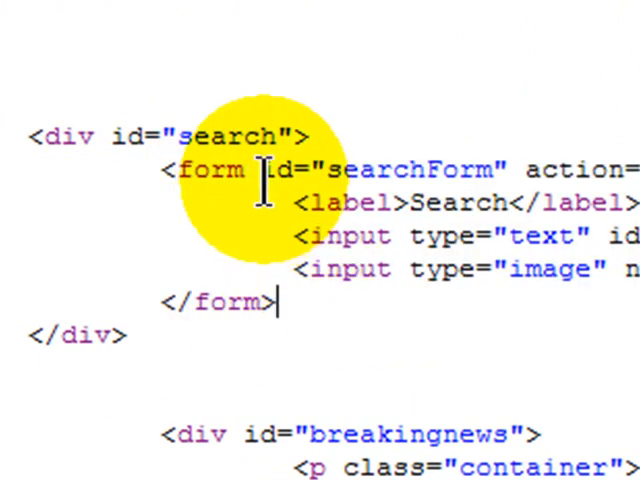
# Highlight the search form markup in the page source, then clear the highlight.
pyautogui.moveTo(262, 170); pyautogui.dragTo(510, 170)
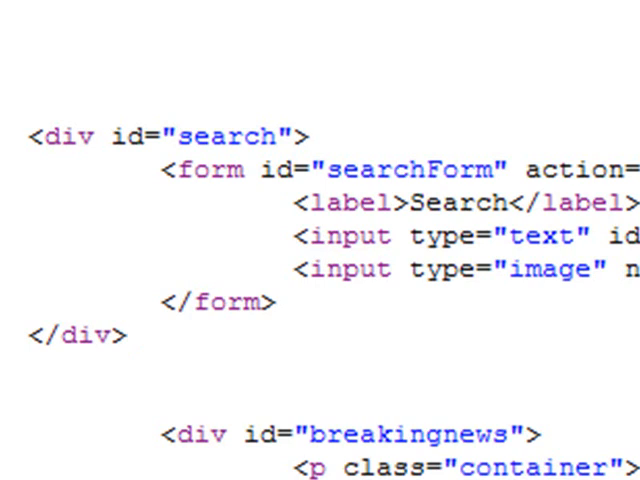
pyautogui.click(128, 336)
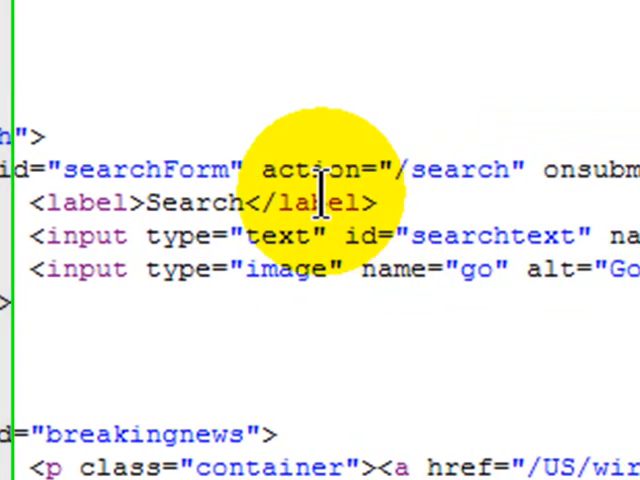
pyautogui.moveTo(248, 168); pyautogui.dragTo(504, 168)
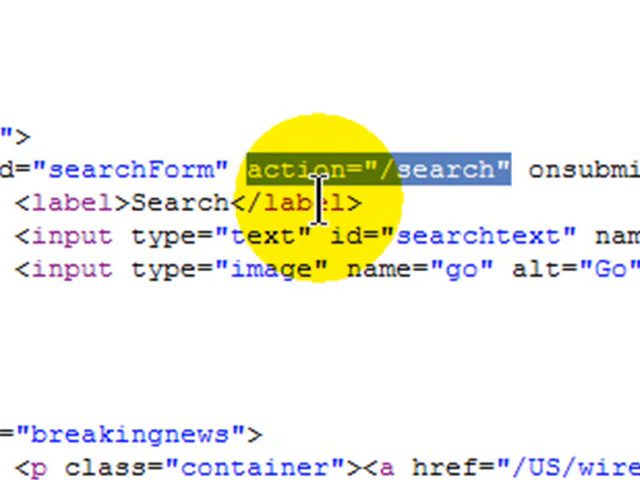
pyautogui.moveTo(384, 240)
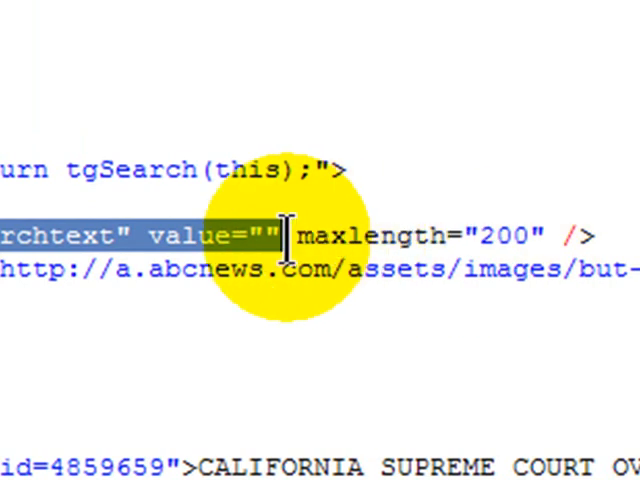
pyautogui.click(284, 236)
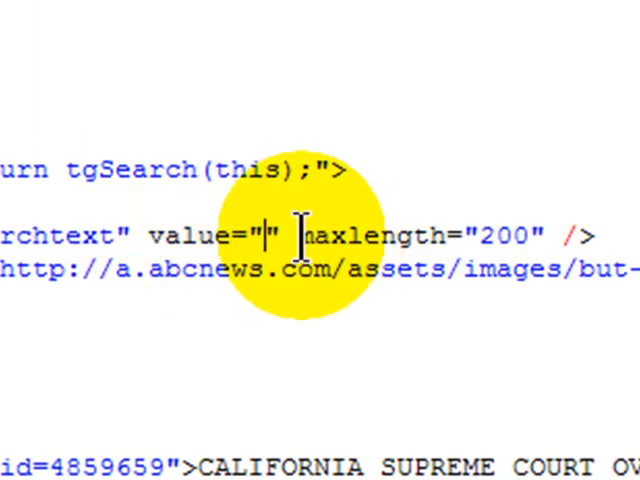
pyautogui.moveTo(300, 236); pyautogui.dragTo(560, 236)
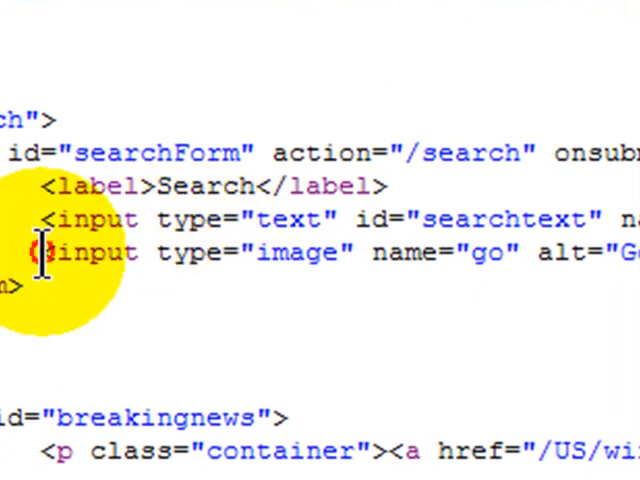
pyautogui.moveTo(44, 252); pyautogui.dragTo(360, 252)
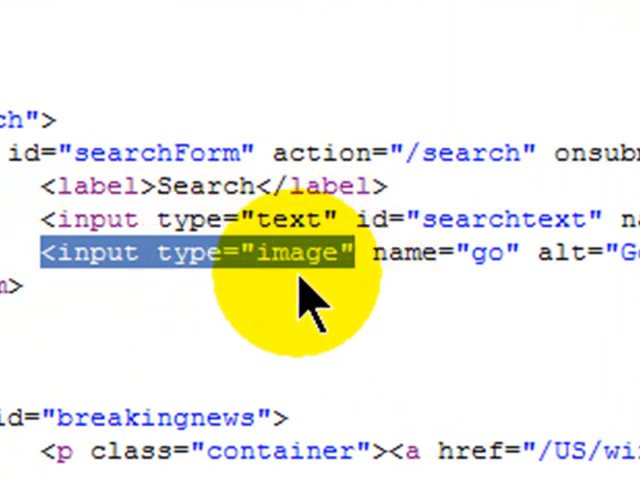
pyautogui.moveTo(444, 390)
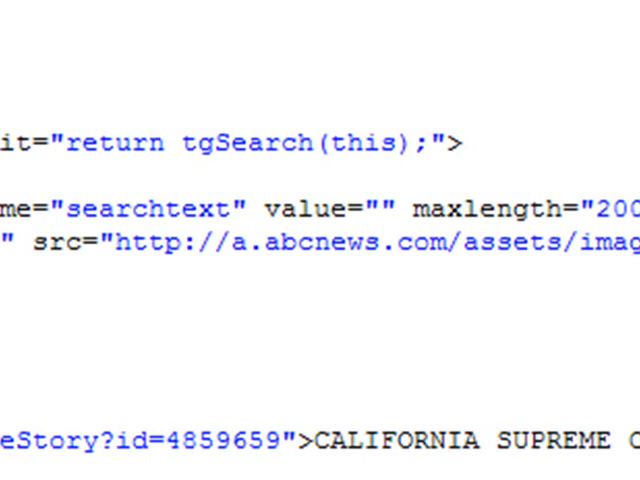
# Enter the example phrase "topics i want to find".
pyautogui.write('topics i want to find')
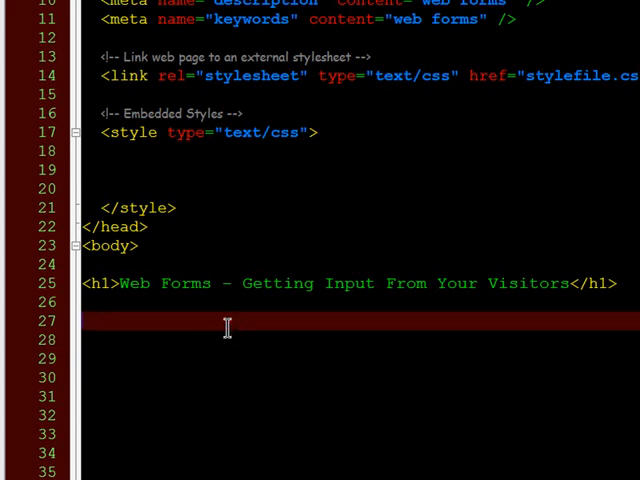
# Write <form id="form1" method="post" action="url to my form script"> with its closing tag.
pyautogui.write('<form')
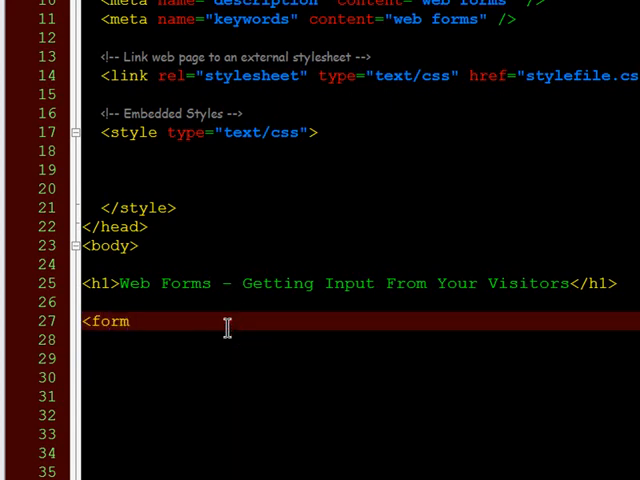
pyautogui.write('>')
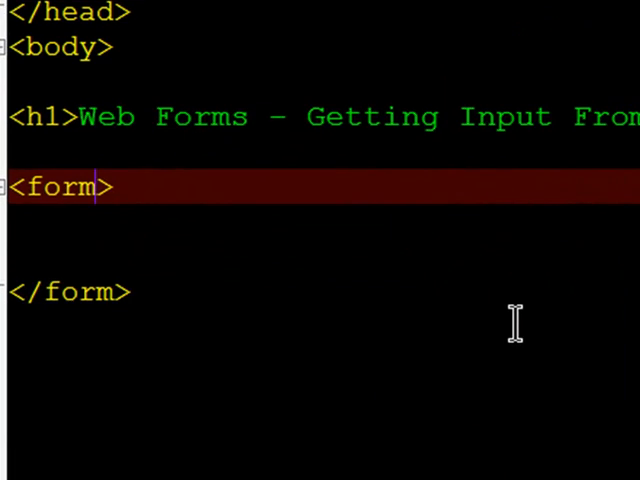
pyautogui.write('id="')
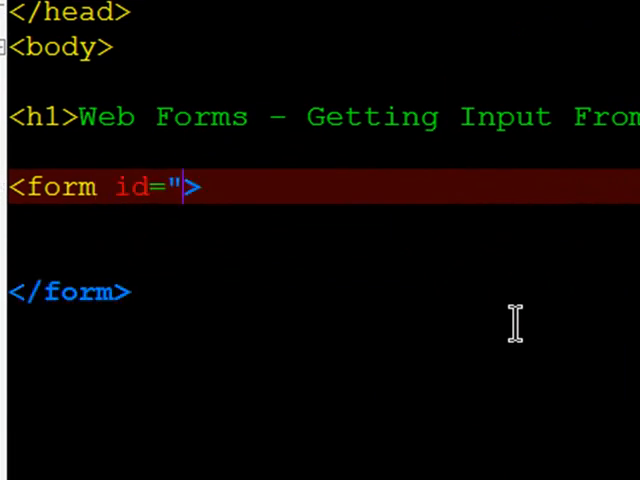
pyautogui.write('form1')
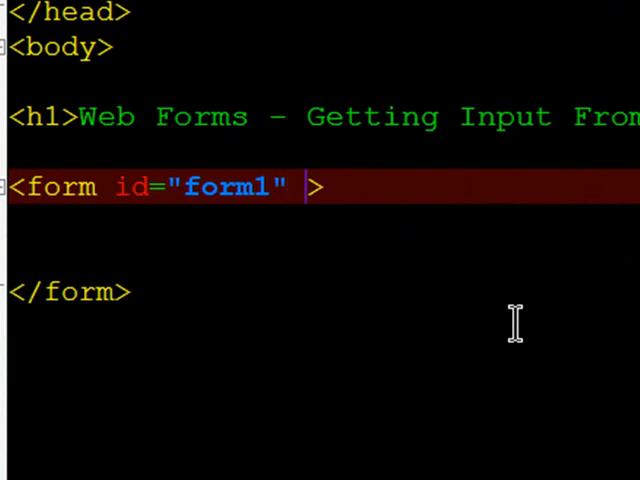
pyautogui.write('method')
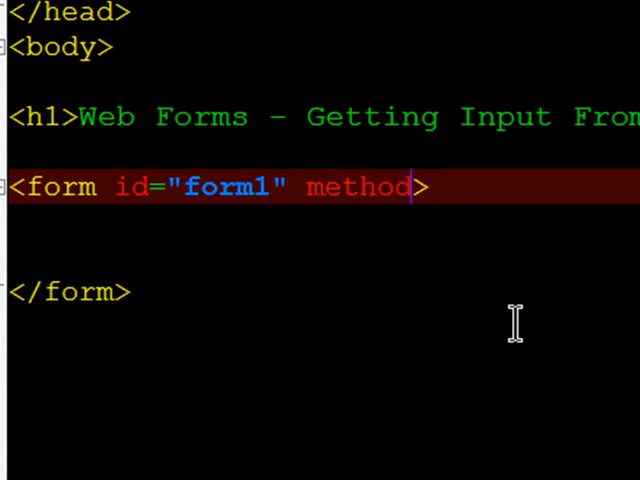
pyautogui.write('="post" action="url to my >')
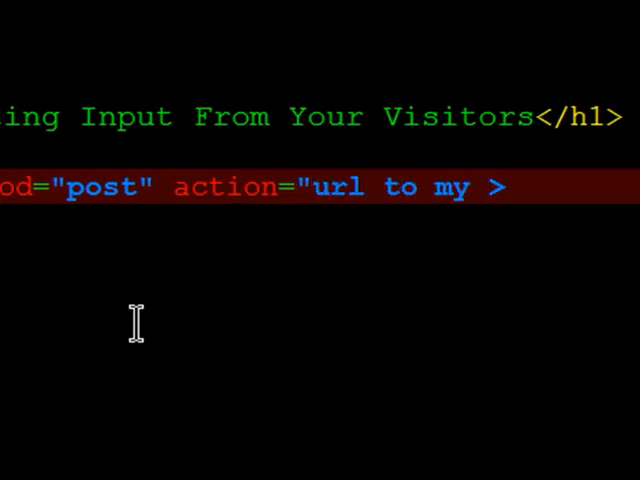
pyautogui.write('form')
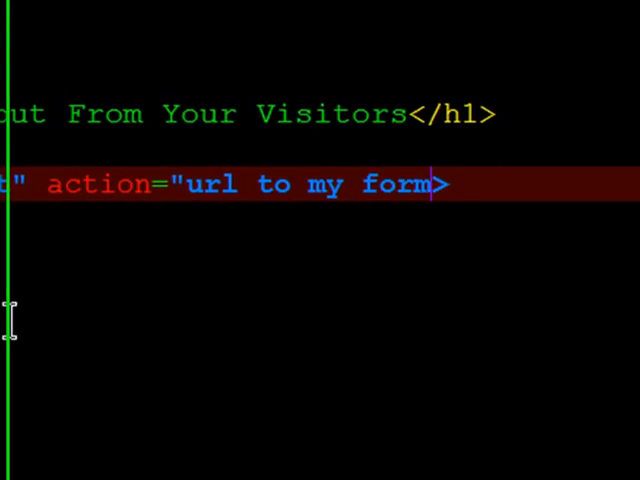
pyautogui.write('script')
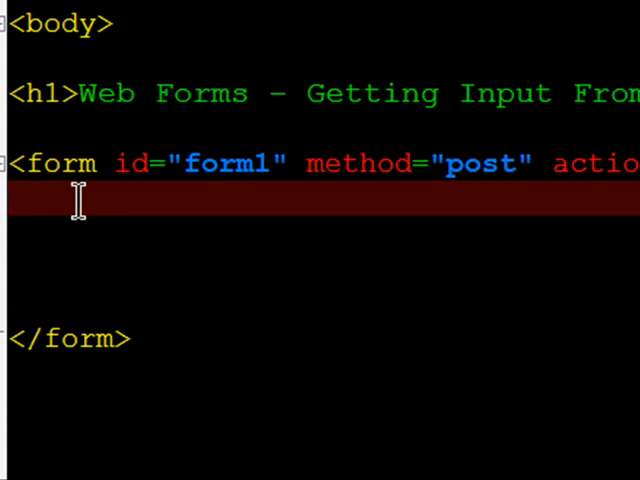
# Write <fieldset title=""> and </fieldset> inside the form, ready for the title value.
pyautogui.write('<fieldset')
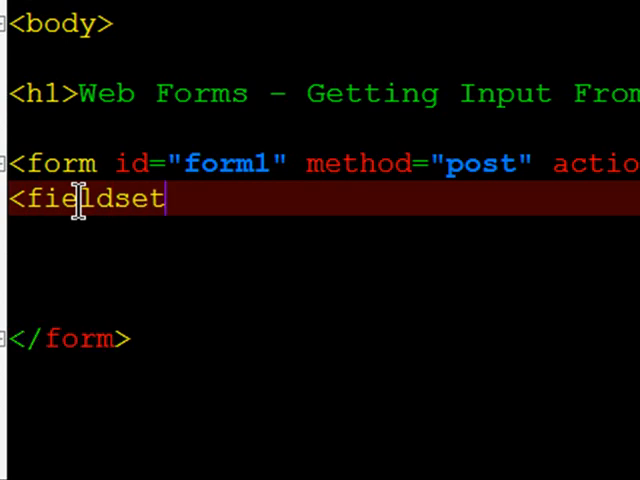
pyautogui.write('>')
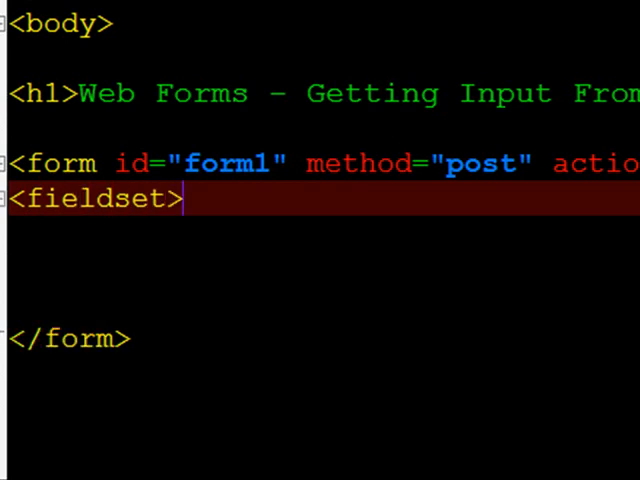
pyautogui.moveTo(250, 218)
pyautogui.write('</fi')
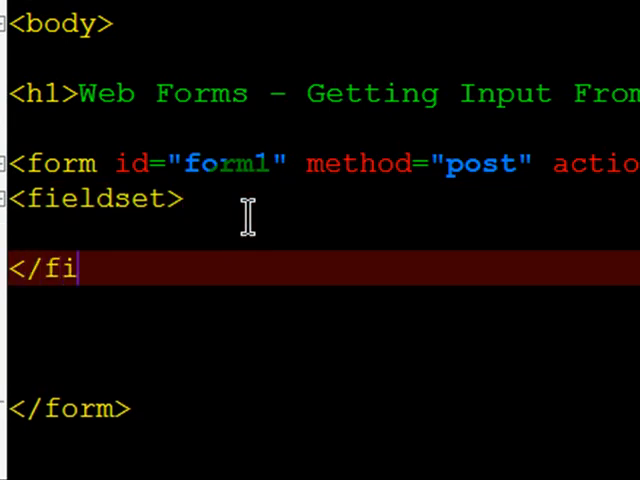
pyautogui.write('eldset>')
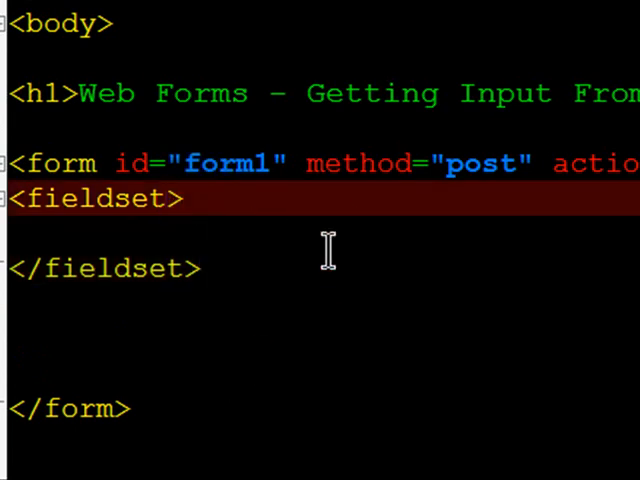
pyautogui.write('" "')
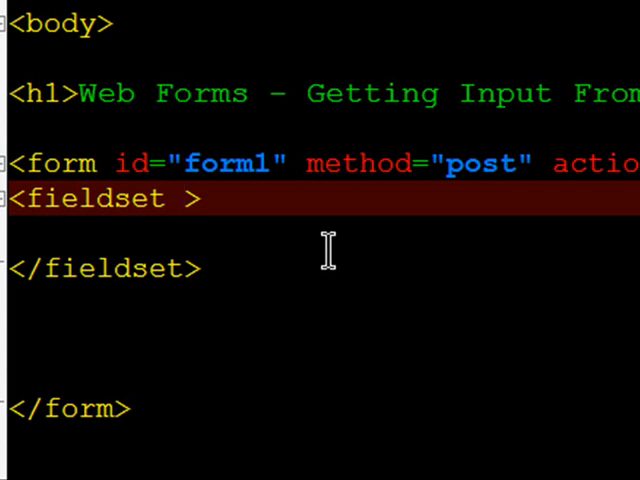
pyautogui.write('title=""')
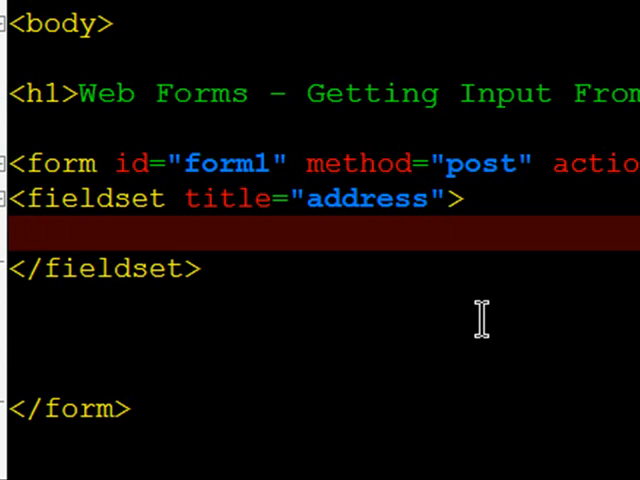
# Write <label for="first_name">First Name:</label> inside the fieldset.
pyautogui.write('<label')
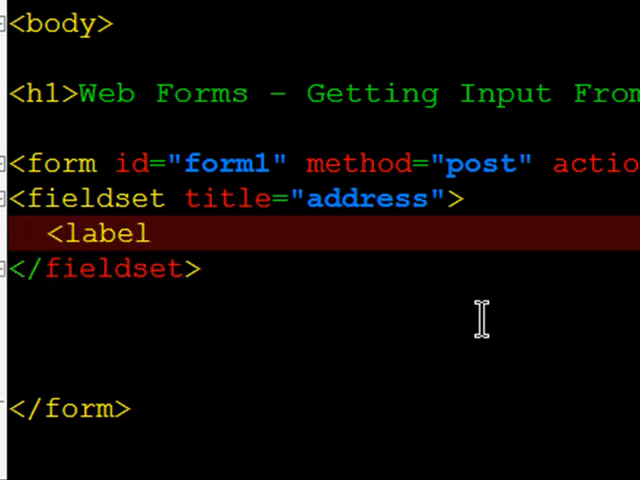
pyautogui.write('for="f')
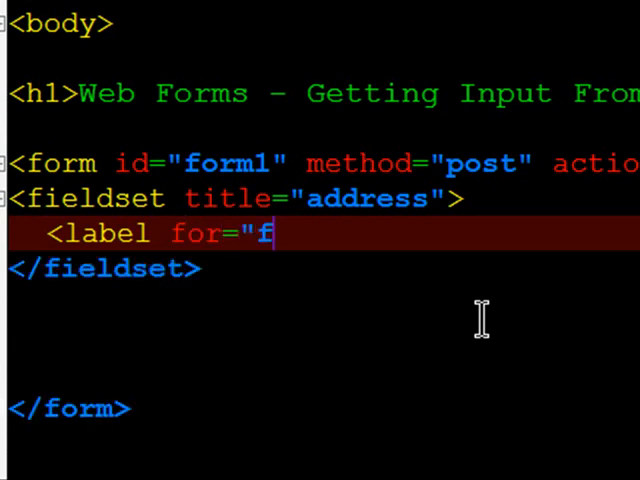
pyautogui.write('irst_name">')
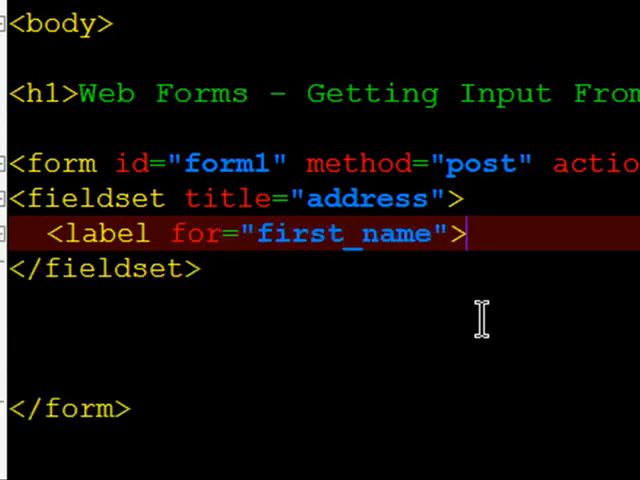
pyautogui.write('First')
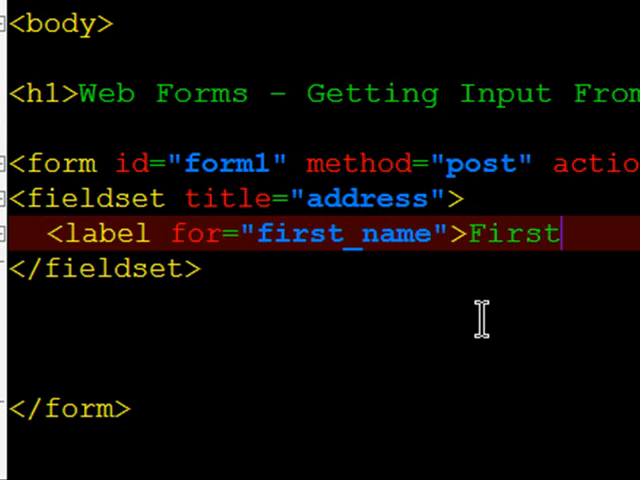
pyautogui.write('Name:')
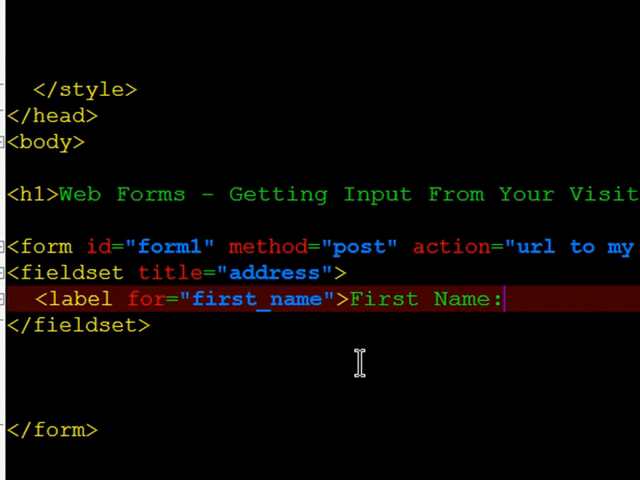
pyautogui.write('</label>')
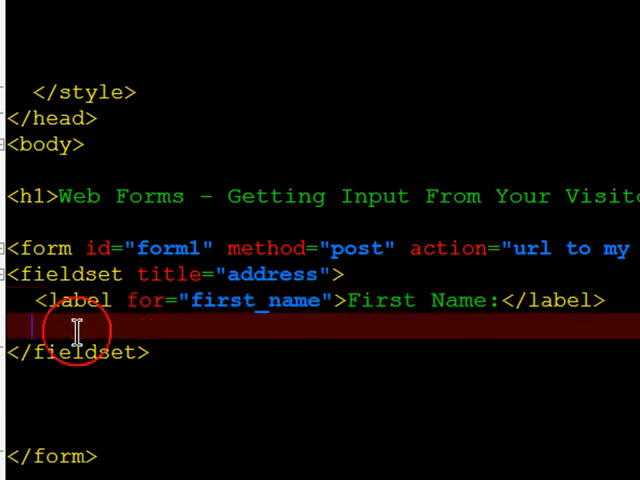
pyautogui.moveTo(344, 372)
pyautogui.write('<input typ')
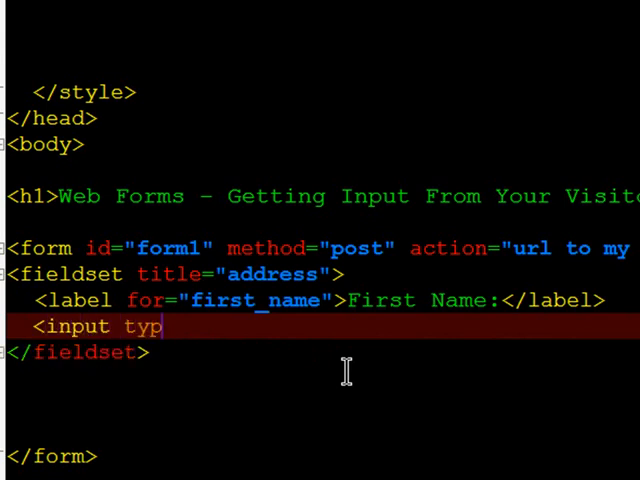
# Write <input type="text" id="first_name" name="first_name" /> after the label.
pyautogui.write('e="text"')
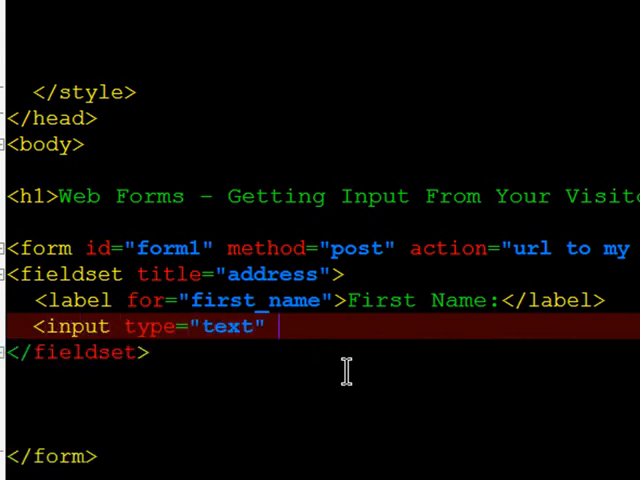
pyautogui.write('id="first_')
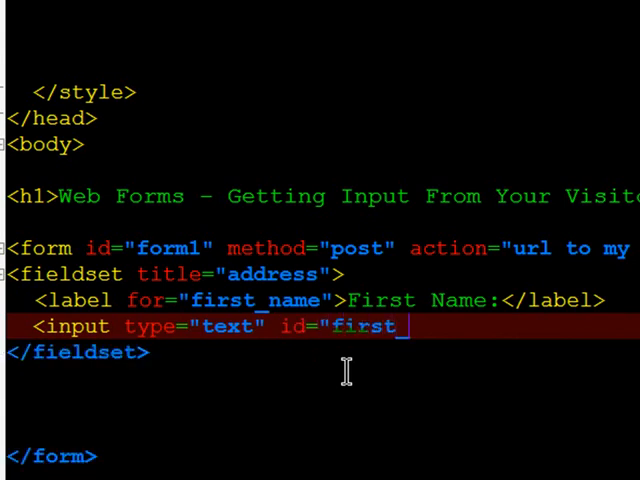
pyautogui.write('name"')
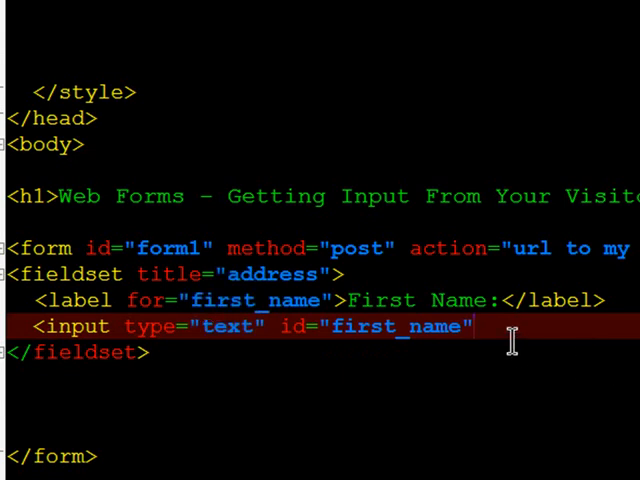
pyautogui.write('name=')
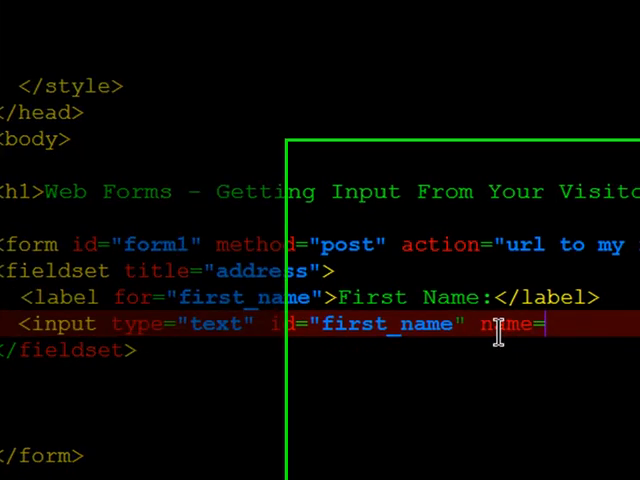
pyautogui.write('"first_name"')
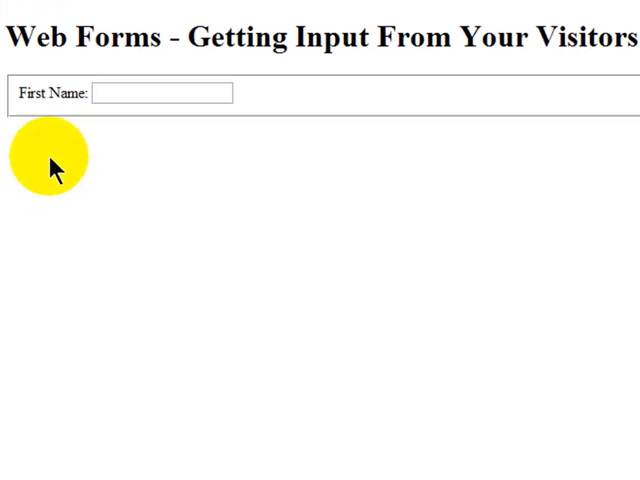
pyautogui.moveTo(28, 90)
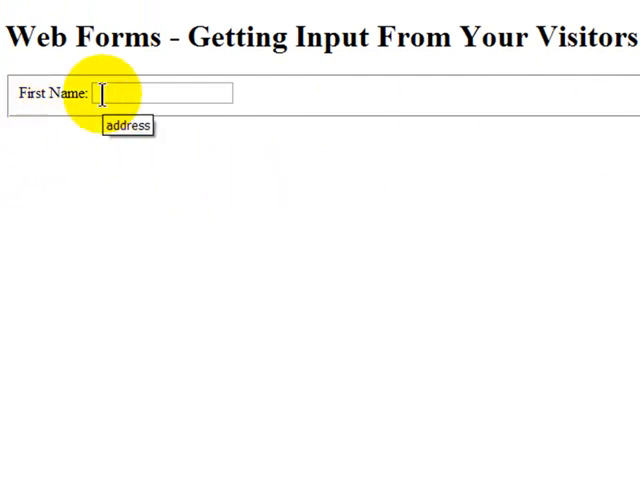
# Enter test text "fa fasd asdf as" in the First Name box and select it all to clear.
pyautogui.write('fa fasd asdf as')
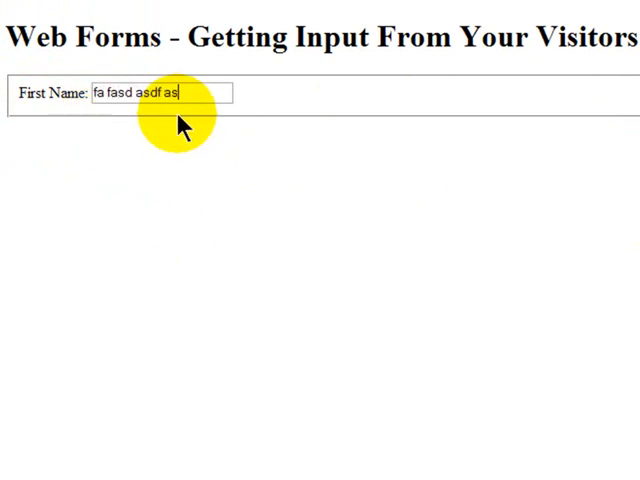
pyautogui.press('ctrl+a')
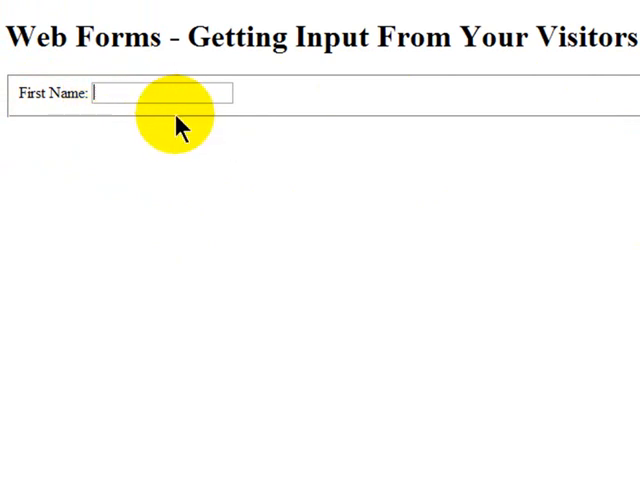
pyautogui.moveTo(290, 120)
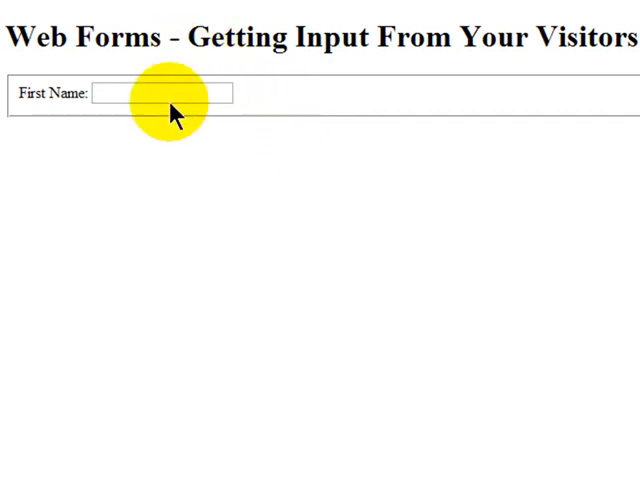
pyautogui.moveTo(44, 104)
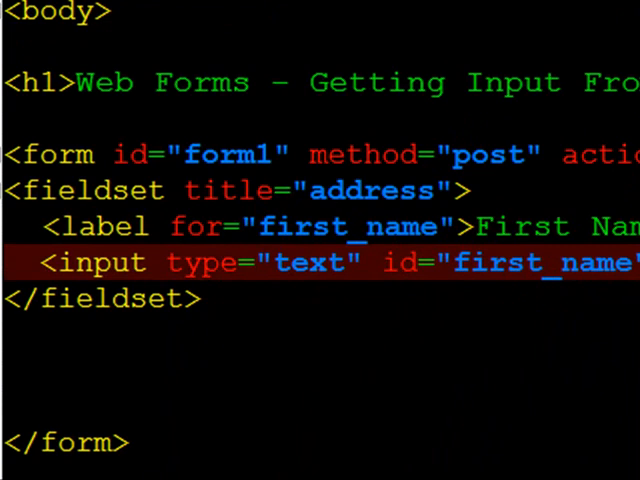
# Move through the code around the first name input line to add the remaining fields.
pyautogui.scroll(-3)
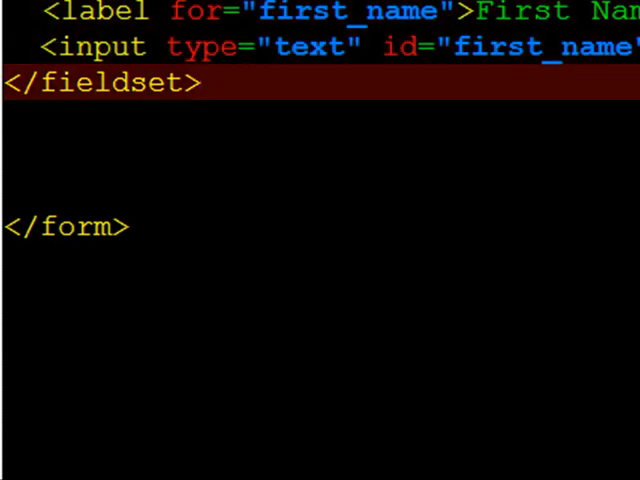
pyautogui.press('Up')
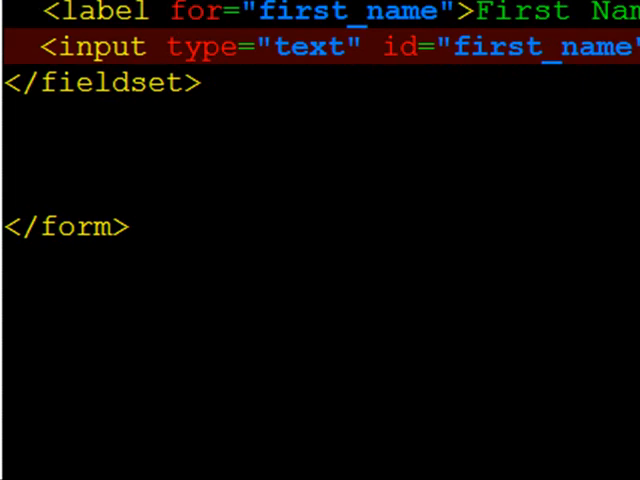
pyautogui.scroll(-3)
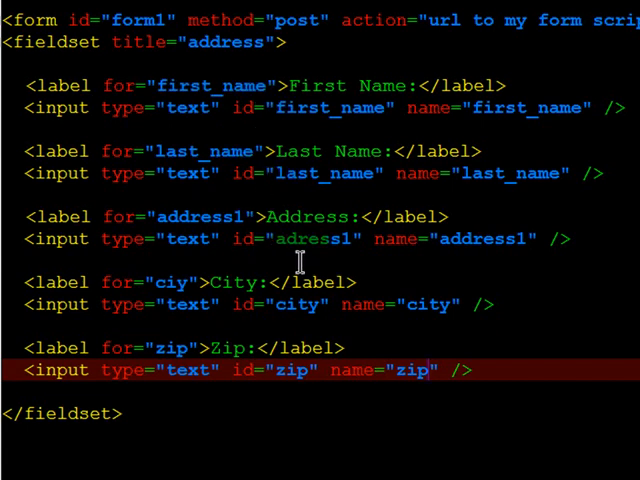
pyautogui.moveTo(324, 370)
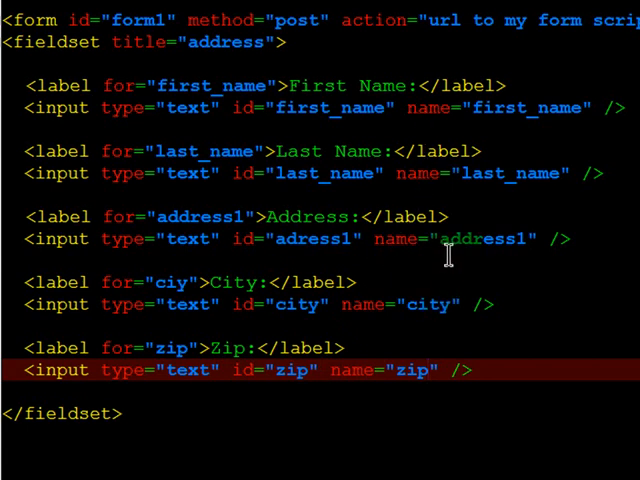
pyautogui.moveTo(262, 252)
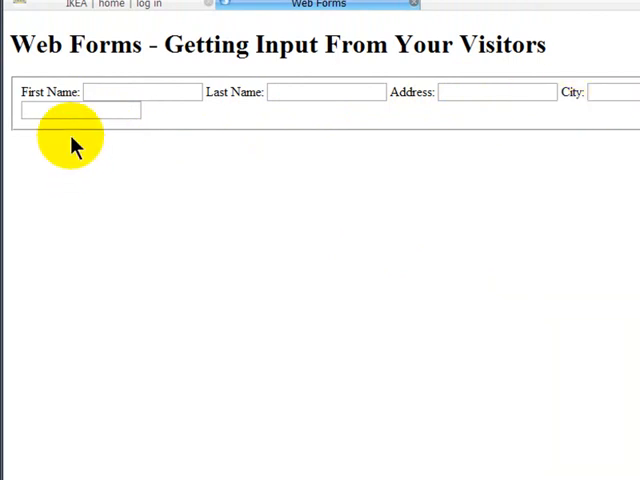
pyautogui.moveTo(340, 110)
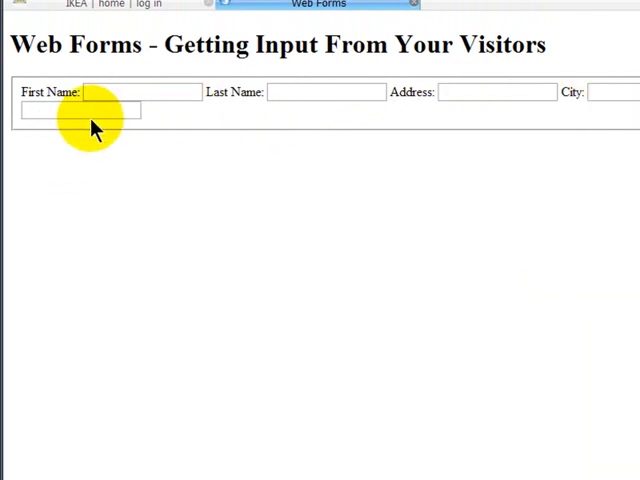
pyautogui.moveTo(564, 104)
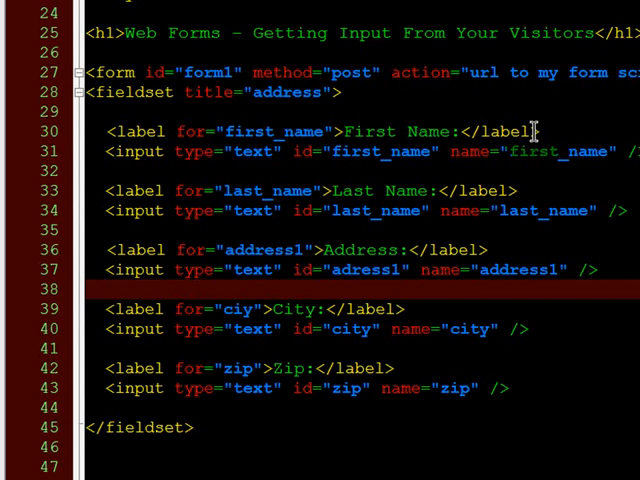
# Place the caret on the blank line between the Address and City fields.
pyautogui.click(104, 288)
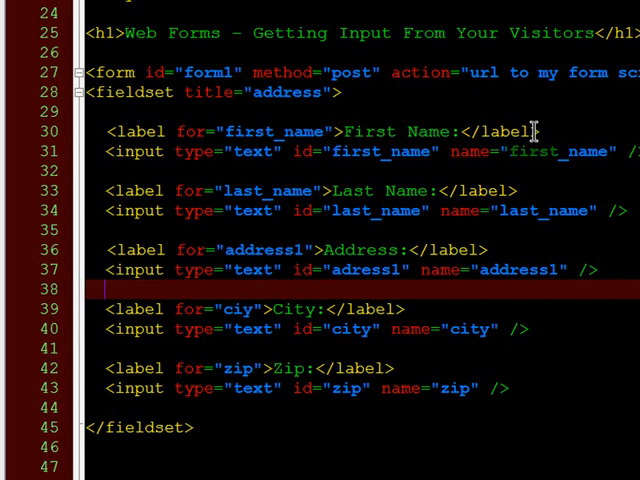